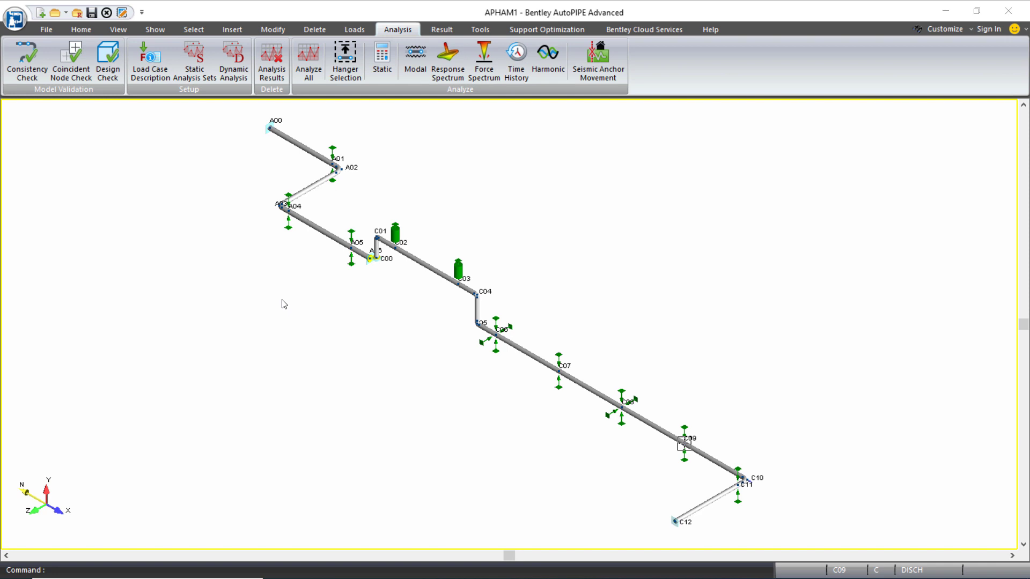
{"action": "mouse_move", "coordinate": [678, 523]}
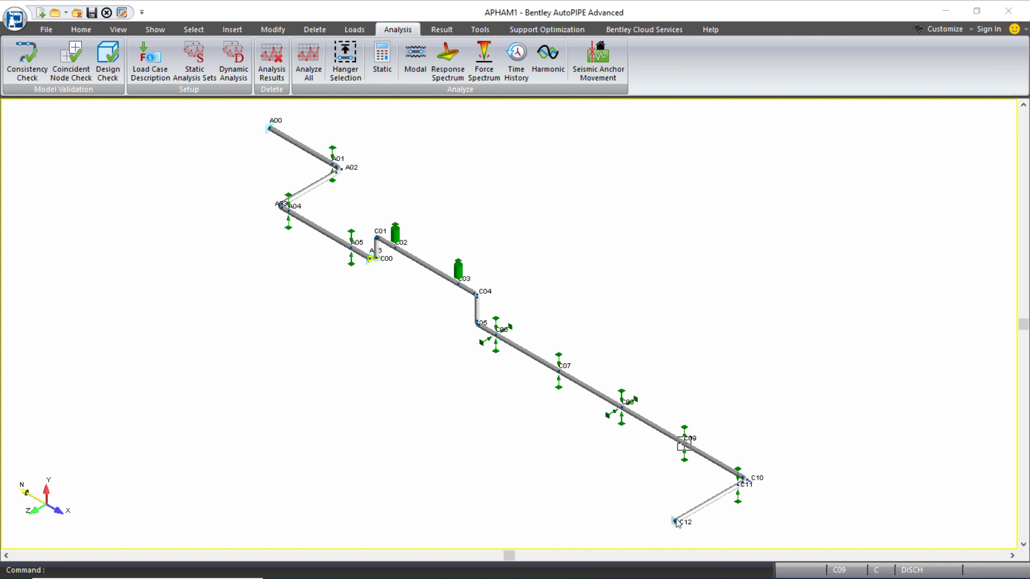
Select node C12 at the far end of the pipe run in the model view
{"action": "left_click", "coordinate": [682, 522]}
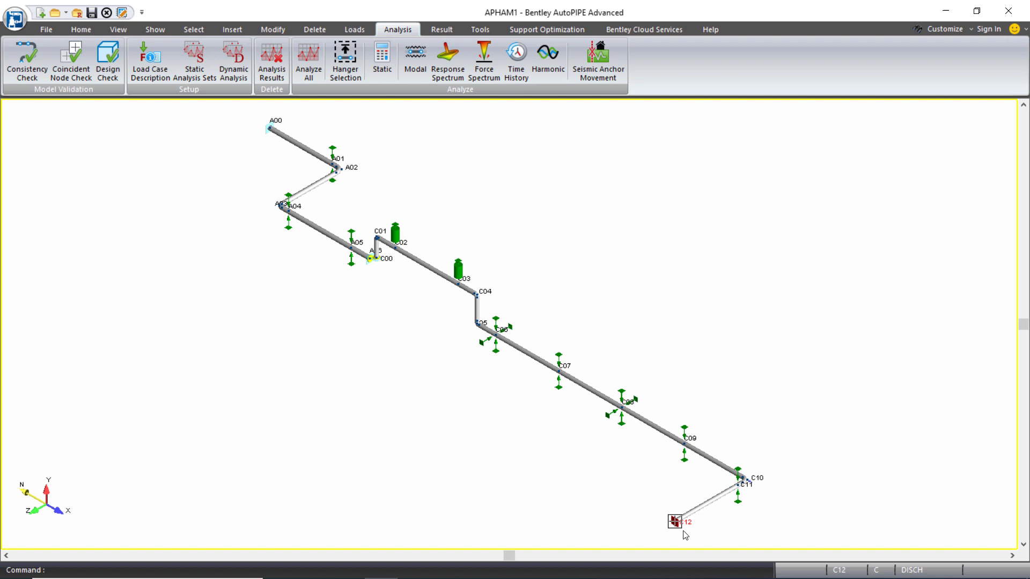
{"action": "mouse_move", "coordinate": [516, 198]}
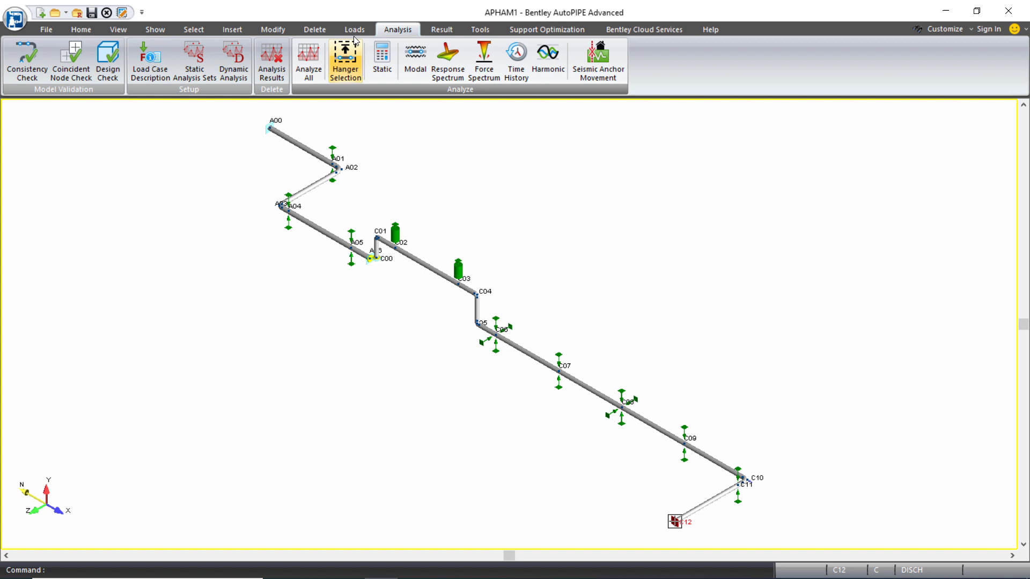
Show the Loads commands, including time history and fluid transient tools
{"action": "left_click", "coordinate": [354, 29]}
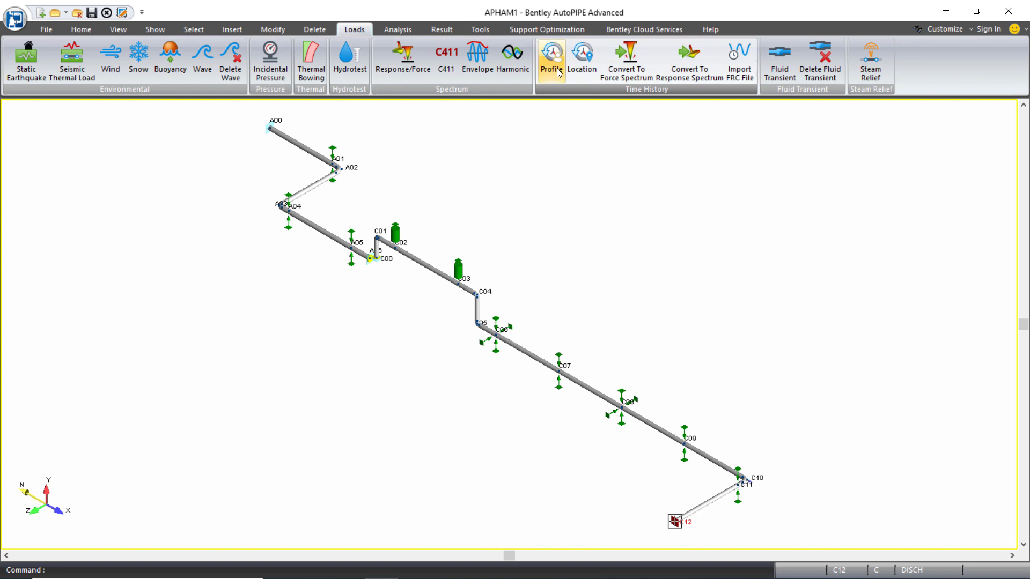
{"action": "mouse_move", "coordinate": [581, 58]}
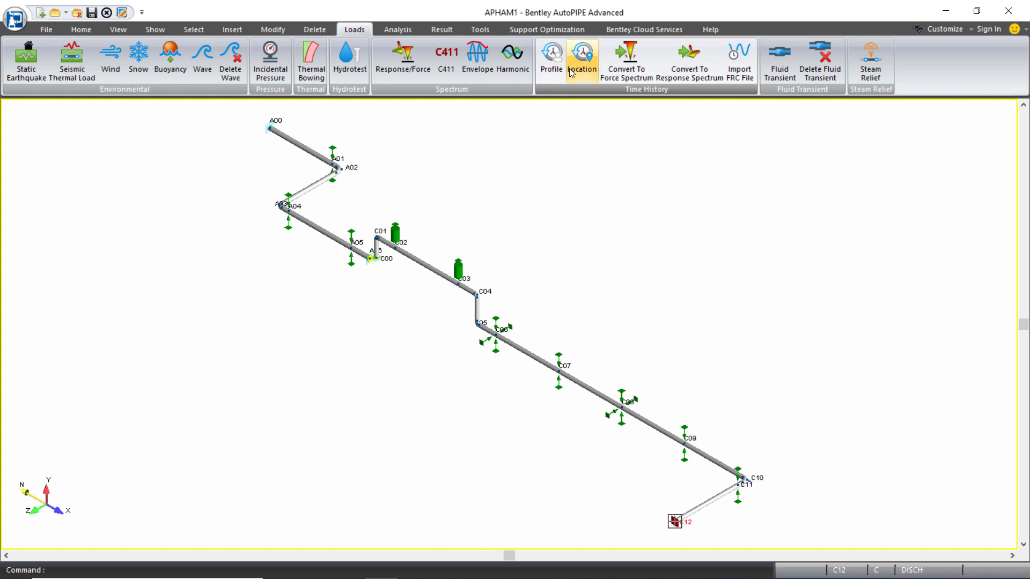
{"action": "mouse_move", "coordinate": [553, 59]}
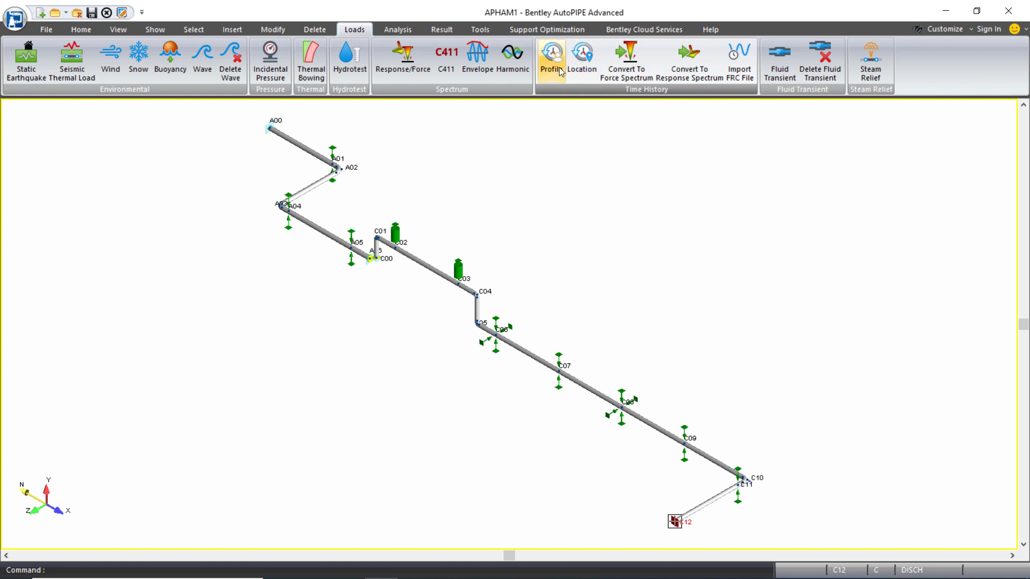
{"action": "mouse_move", "coordinate": [550, 56]}
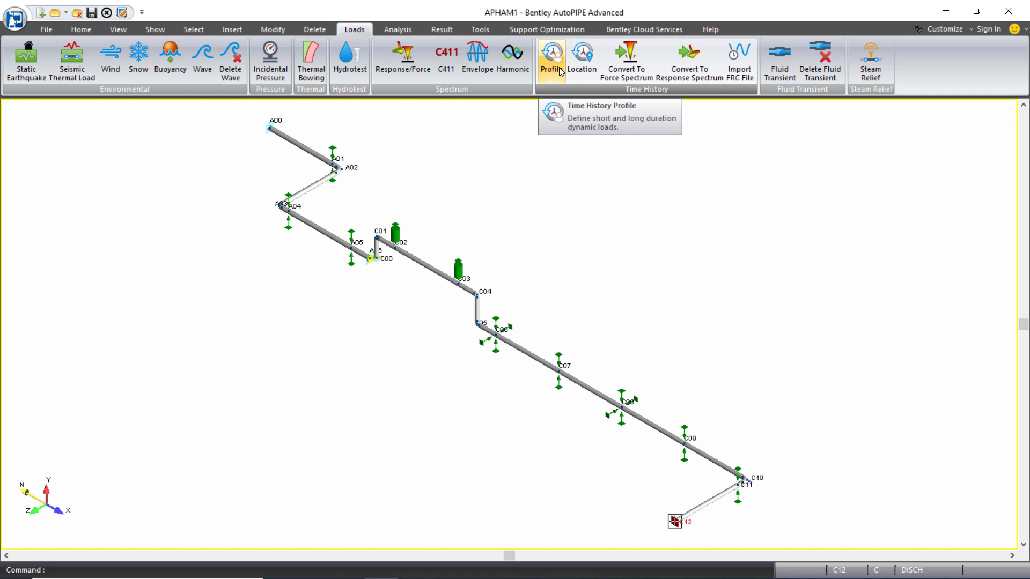
{"action": "mouse_move", "coordinate": [571, 71]}
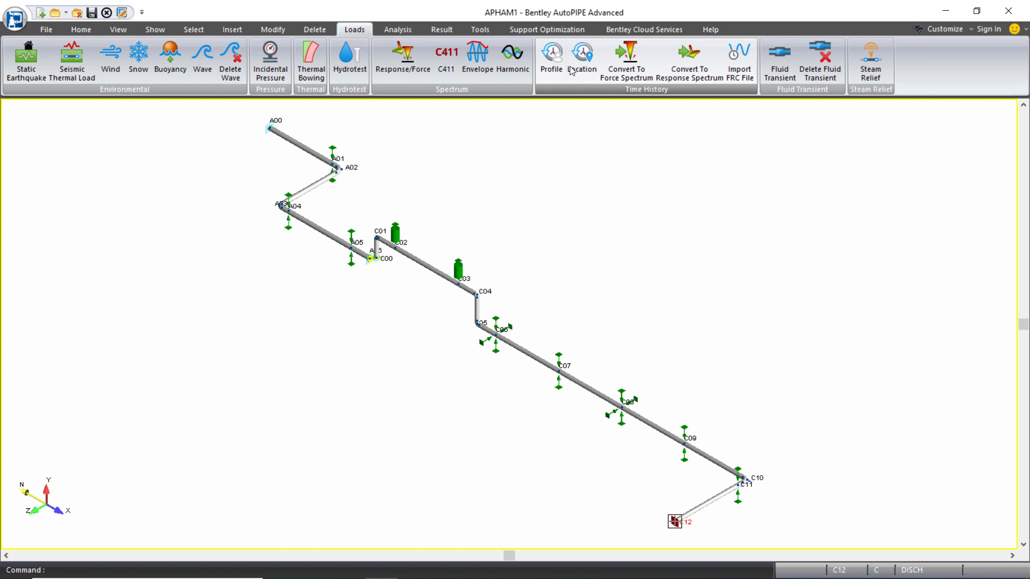
{"action": "mouse_move", "coordinate": [580, 55]}
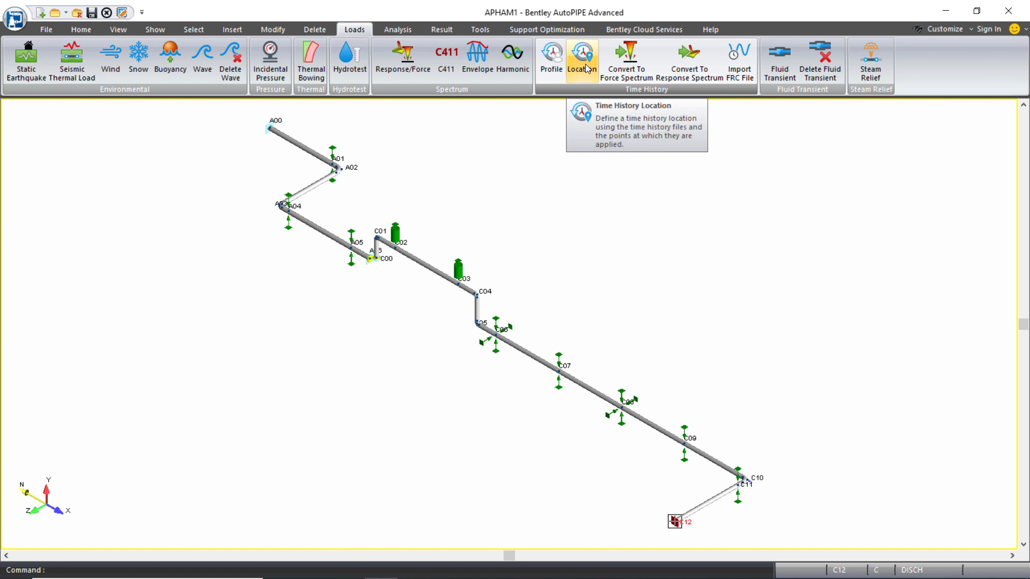
{"action": "mouse_move", "coordinate": [582, 59]}
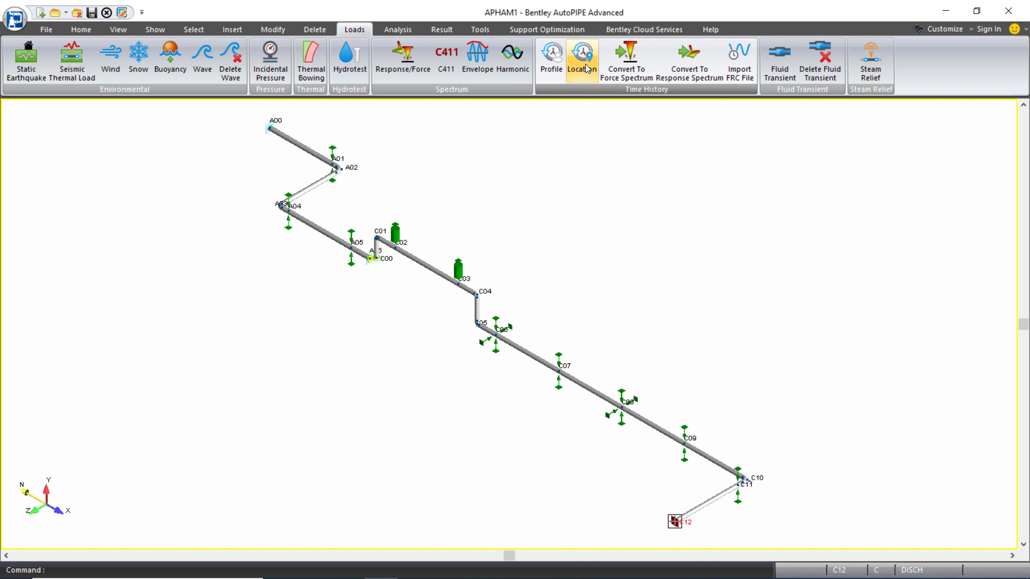
{"action": "mouse_move", "coordinate": [661, 134]}
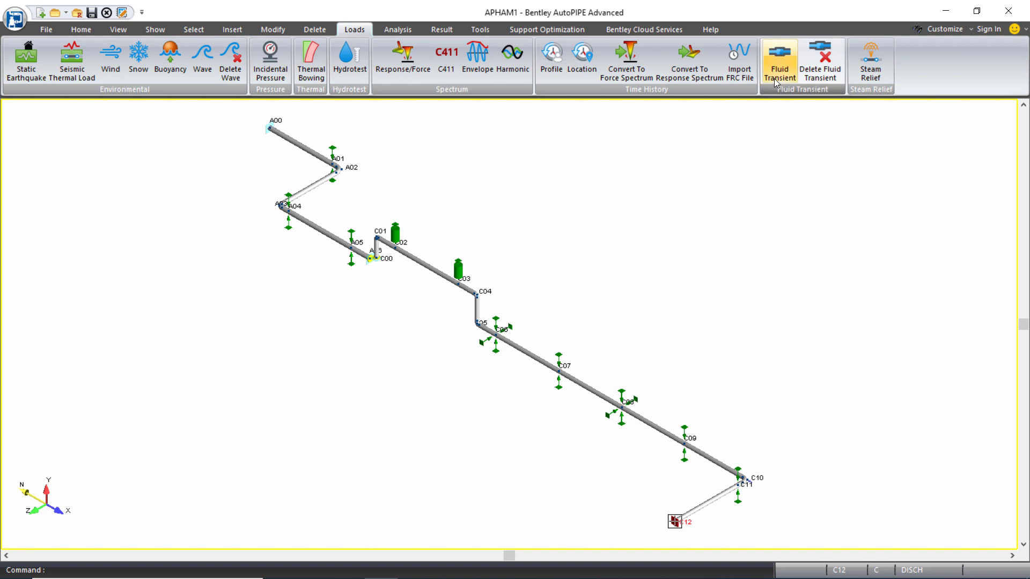
Generate fluid transient W1: freshwater from C12 to C00 at flow −200
{"action": "left_click", "coordinate": [779, 59]}
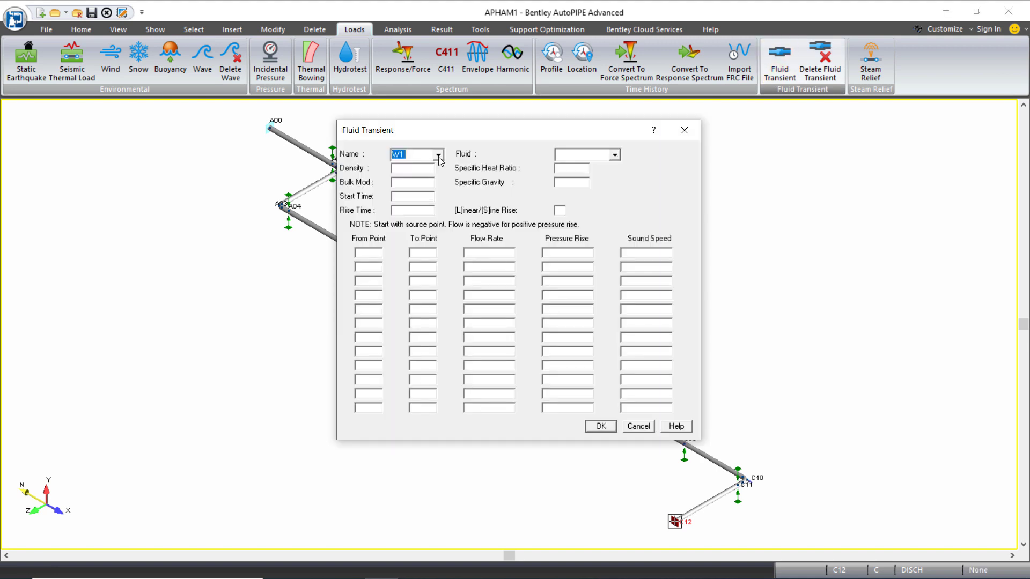
{"action": "left_click", "coordinate": [438, 154]}
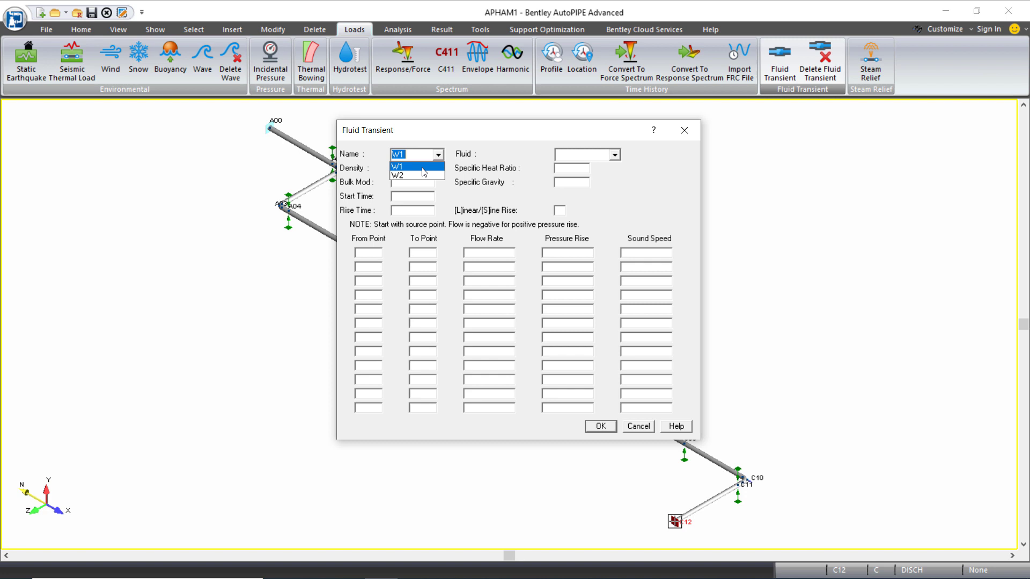
{"action": "left_click", "coordinate": [398, 167]}
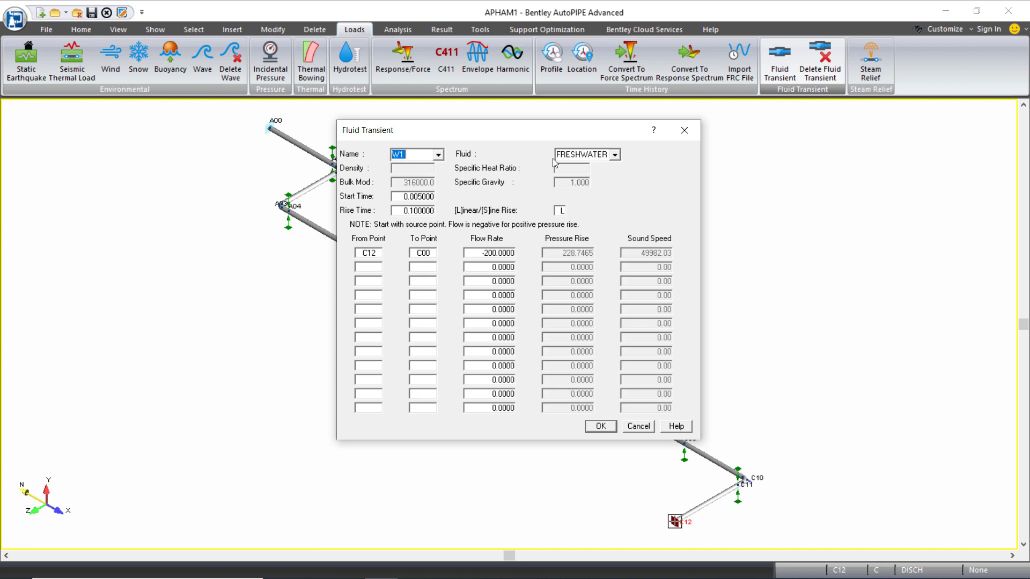
{"action": "mouse_move", "coordinate": [433, 264]}
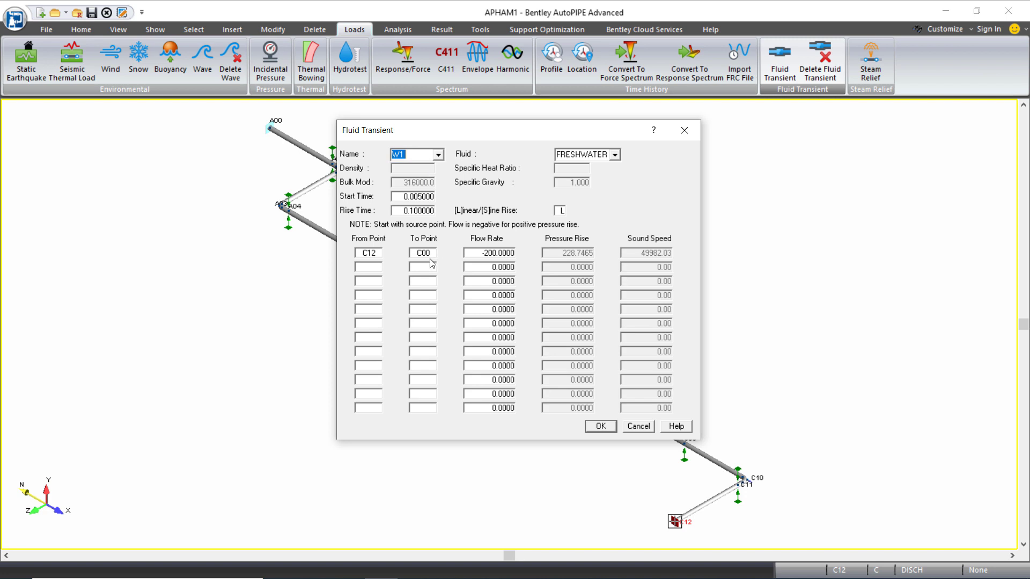
{"action": "mouse_move", "coordinate": [596, 424]}
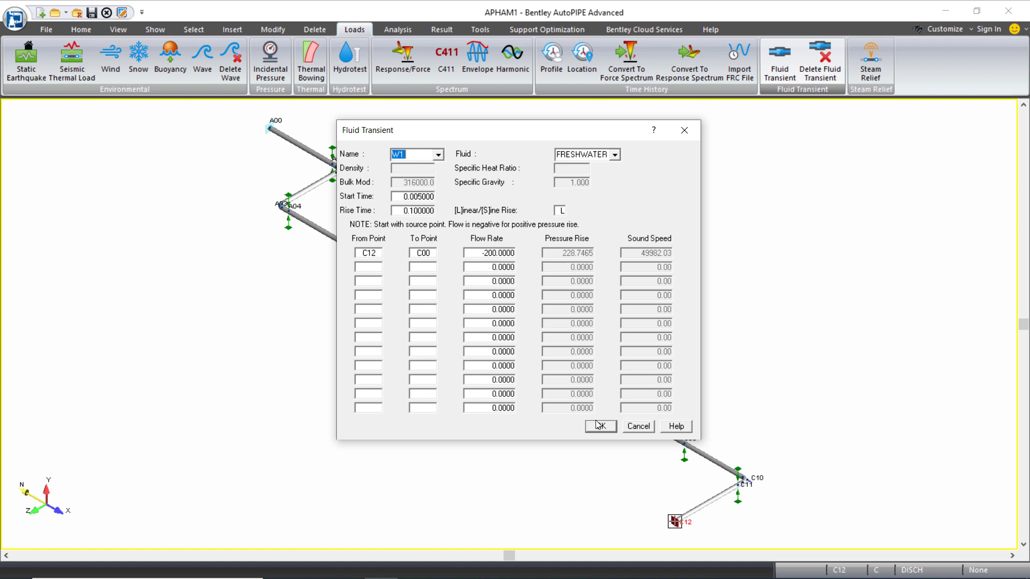
{"action": "left_click", "coordinate": [597, 426]}
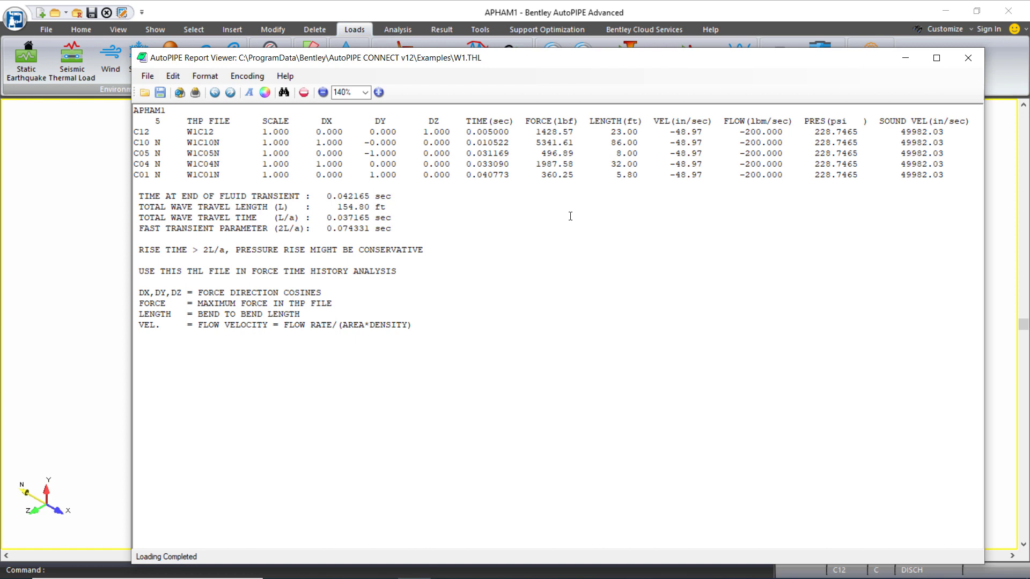
{"action": "mouse_move", "coordinate": [605, 206]}
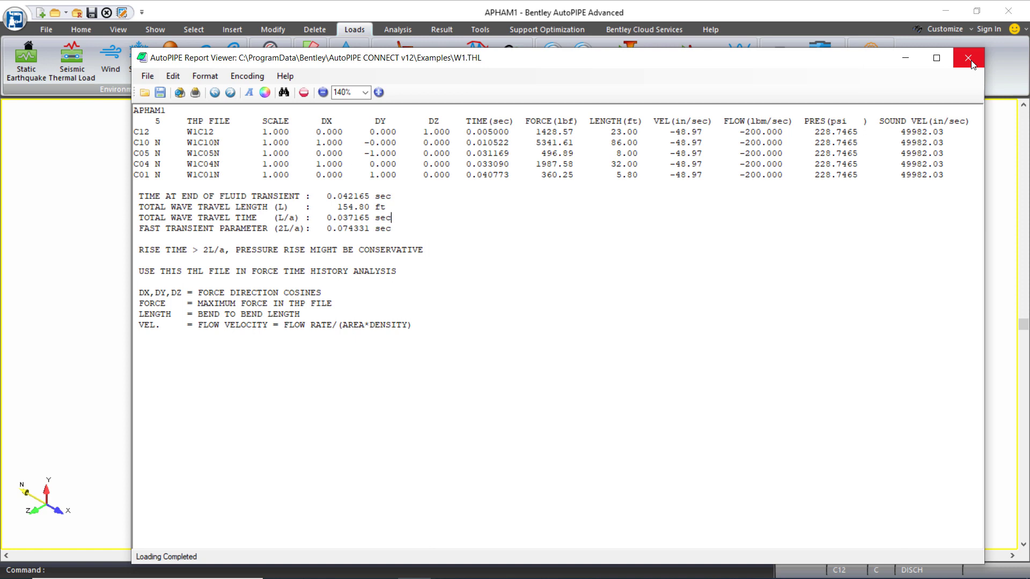
Dismiss the W1.THL force report to return to the piping model
{"action": "left_click", "coordinate": [969, 58]}
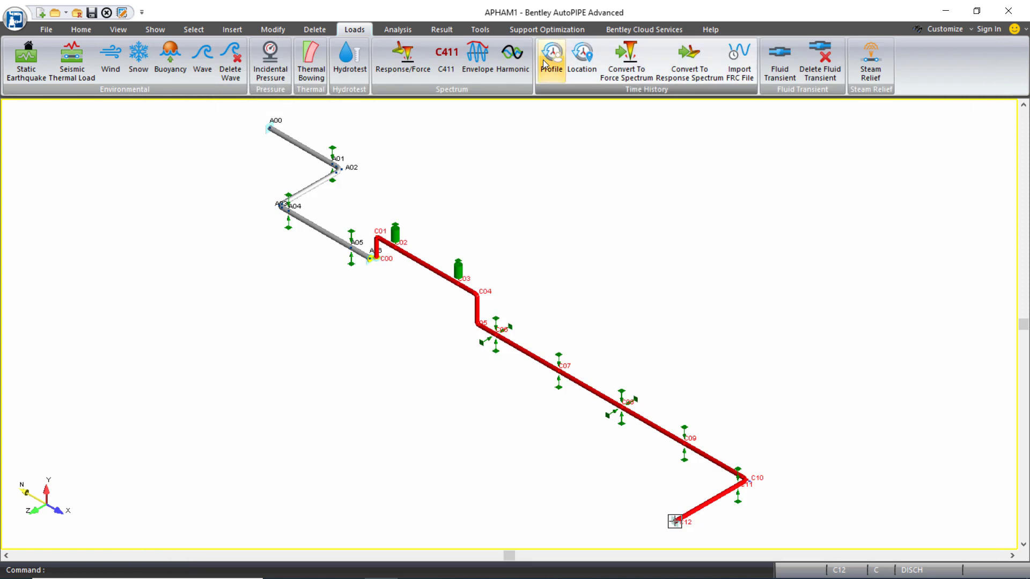
{"action": "mouse_move", "coordinate": [552, 55]}
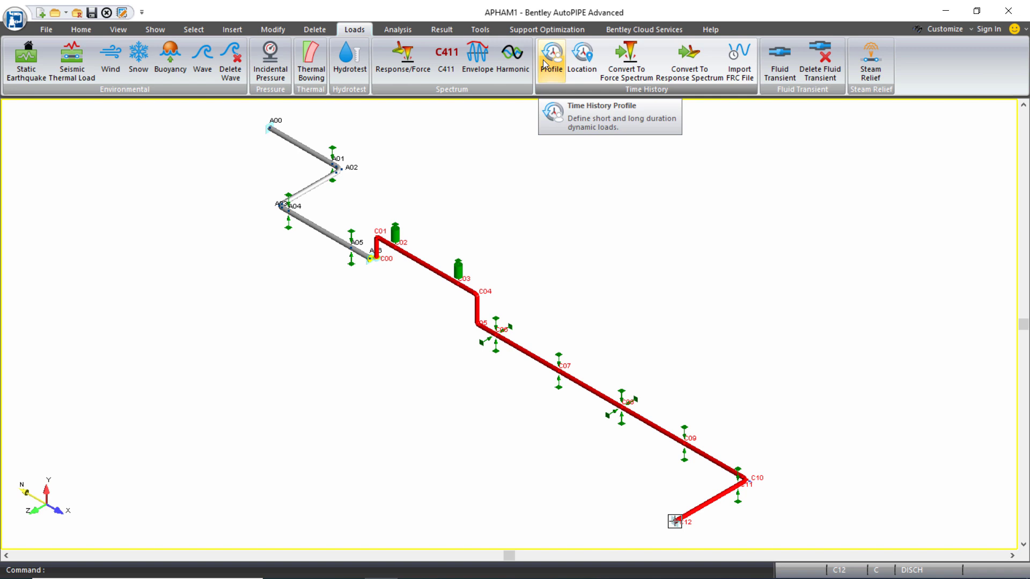
Load the W1C01N profile and confirm W1 locations at C12, C10, C05, C04, C01
{"action": "left_click", "coordinate": [551, 58]}
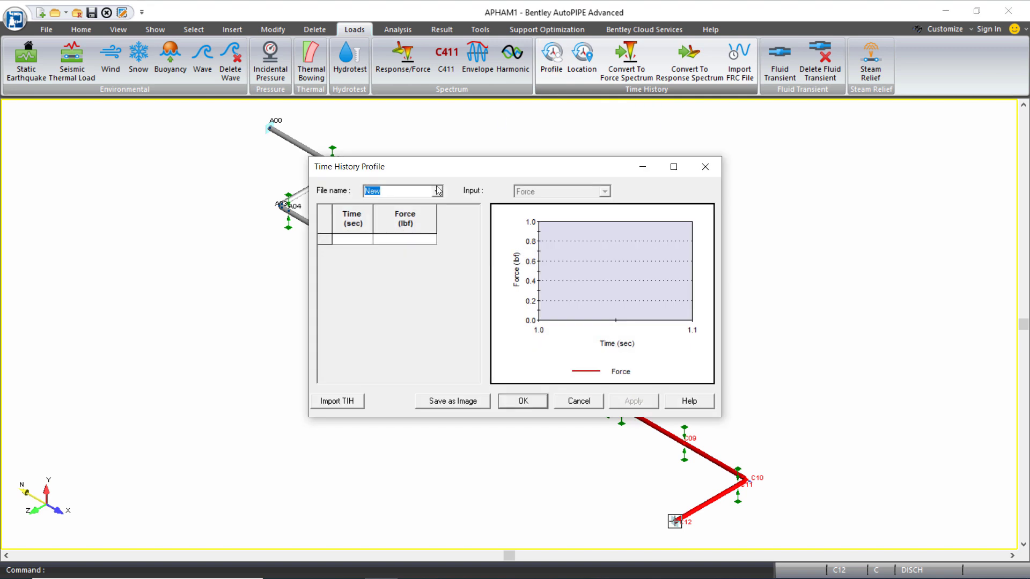
{"action": "left_click", "coordinate": [438, 191]}
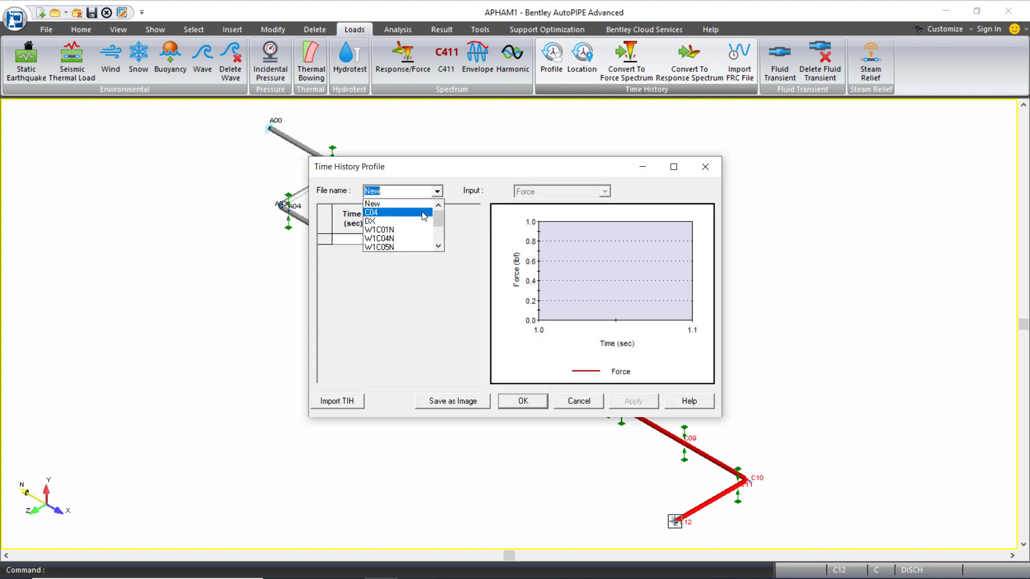
{"action": "left_click", "coordinate": [379, 229]}
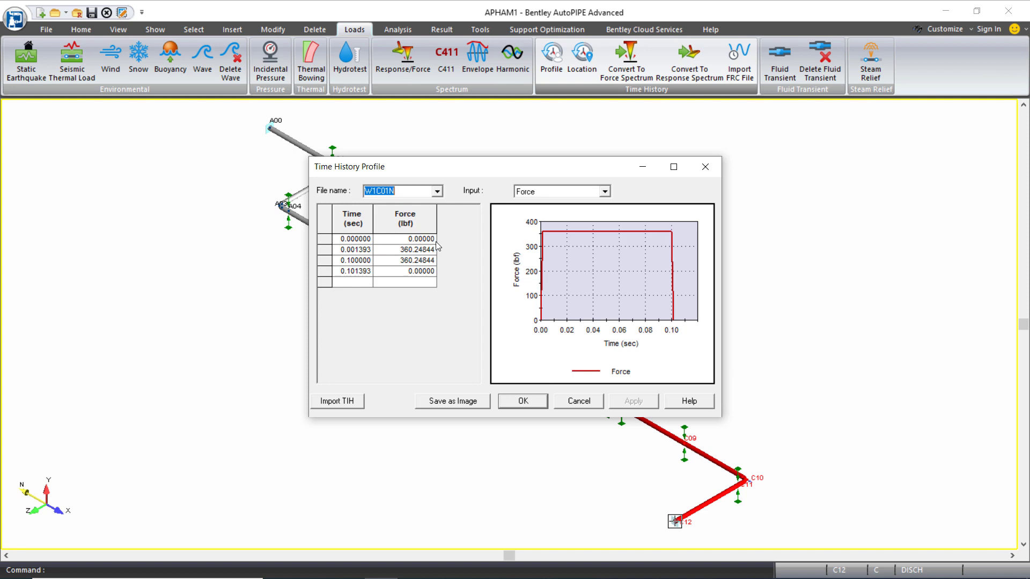
{"action": "mouse_move", "coordinate": [443, 306]}
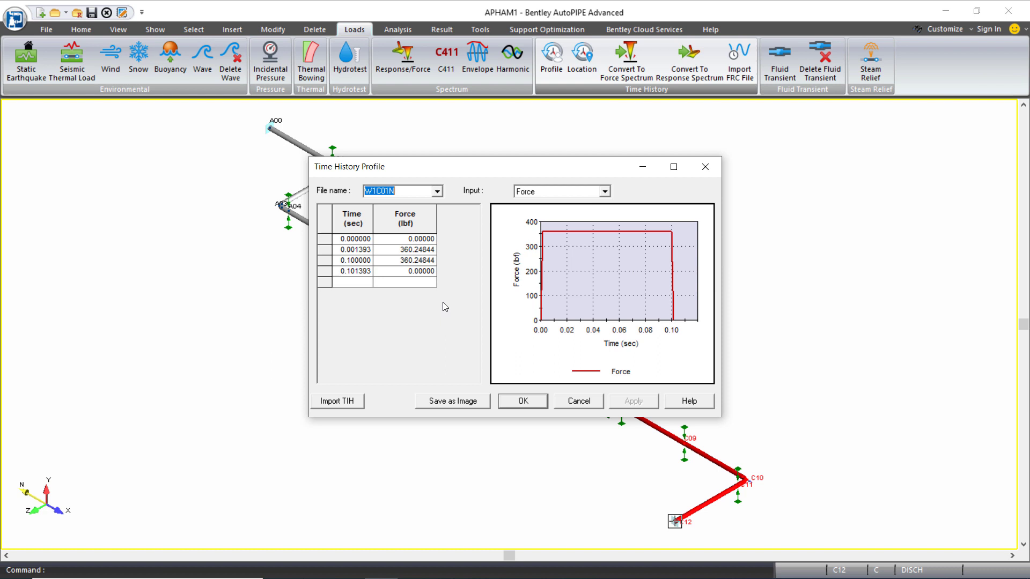
{"action": "mouse_move", "coordinate": [541, 396]}
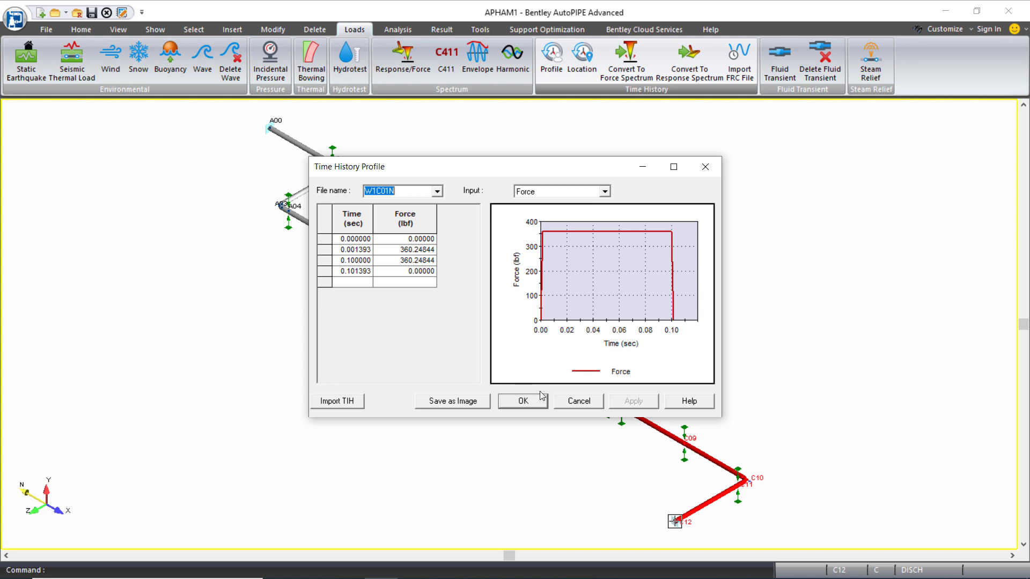
{"action": "left_click", "coordinate": [522, 401]}
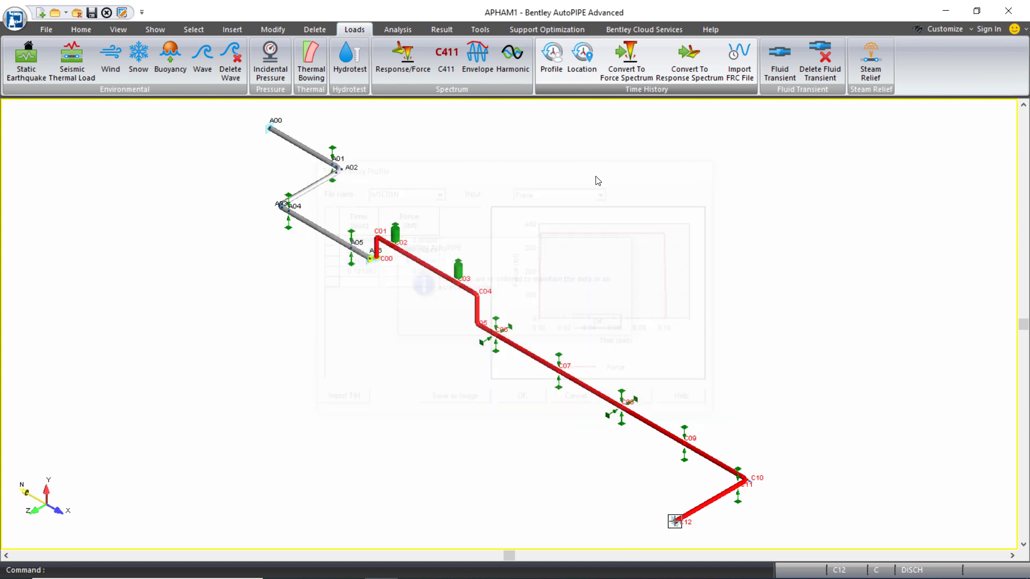
{"action": "left_click", "coordinate": [580, 56]}
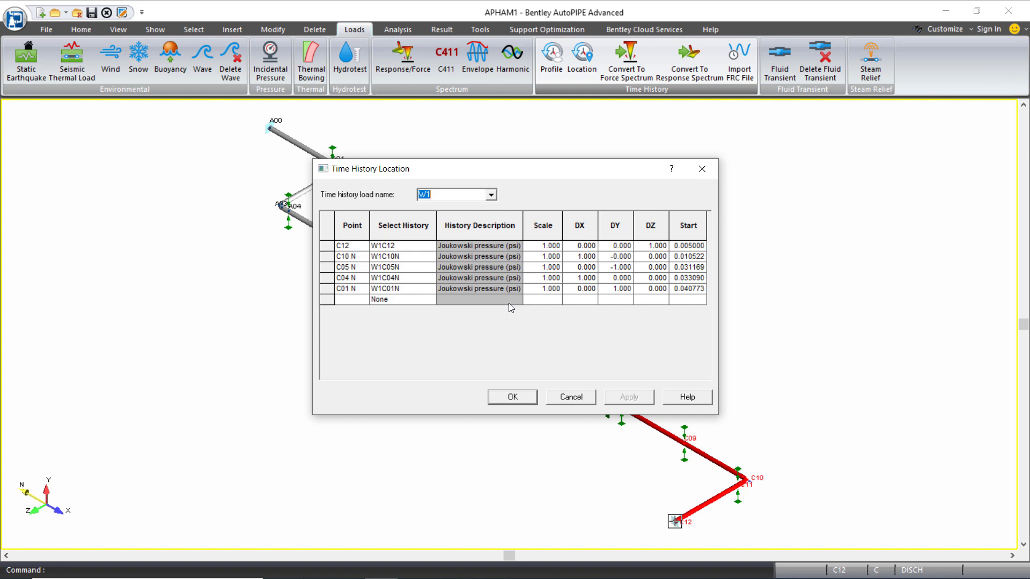
{"action": "mouse_move", "coordinate": [568, 313]}
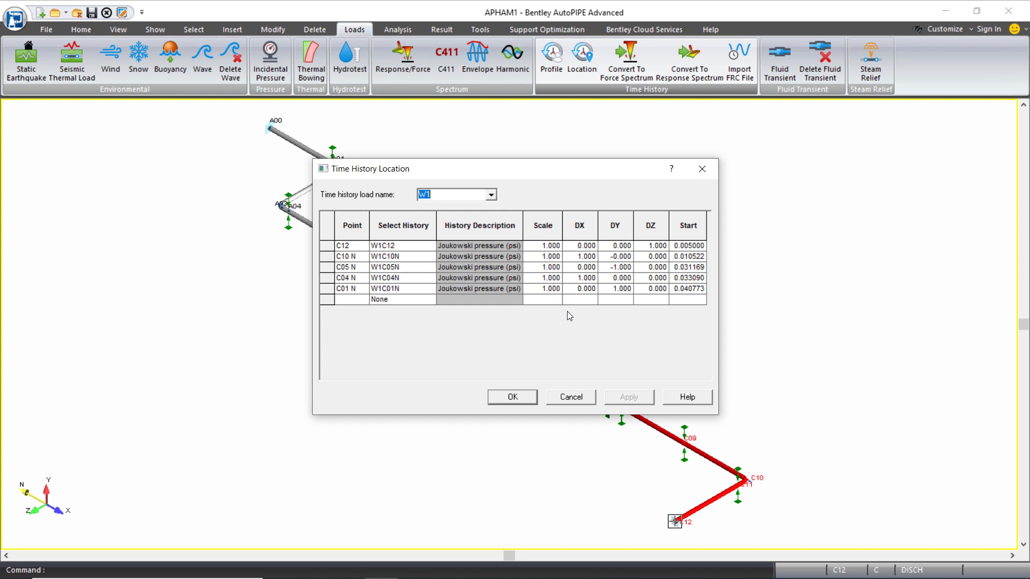
{"action": "left_click", "coordinate": [512, 397]}
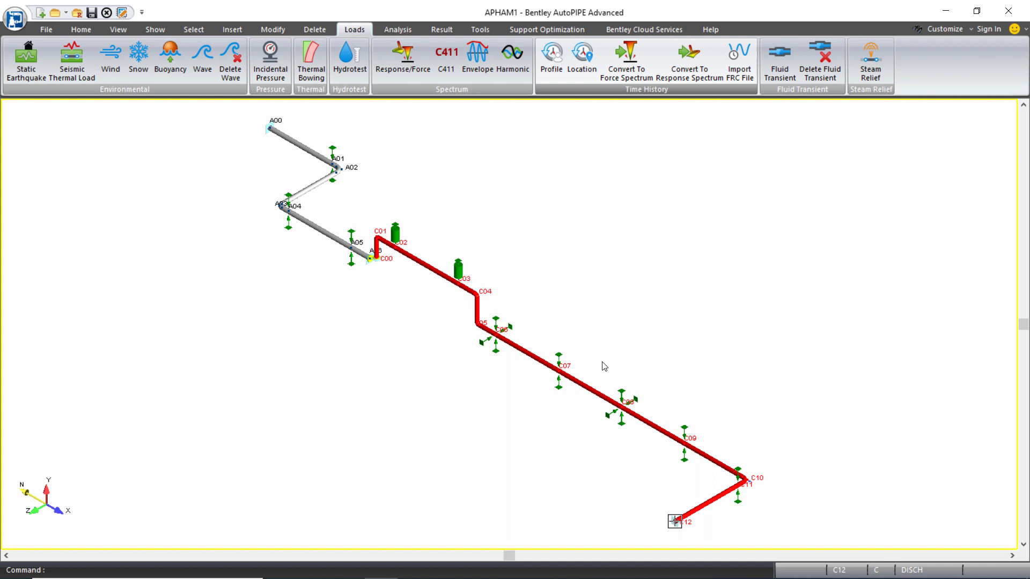
{"action": "mouse_move", "coordinate": [631, 317]}
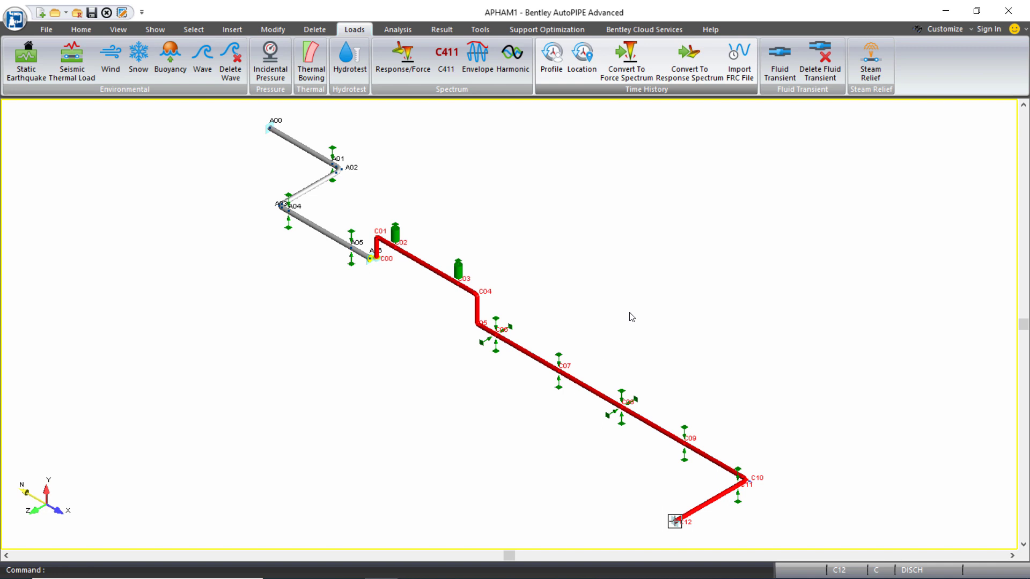
{"action": "mouse_move", "coordinate": [629, 315]}
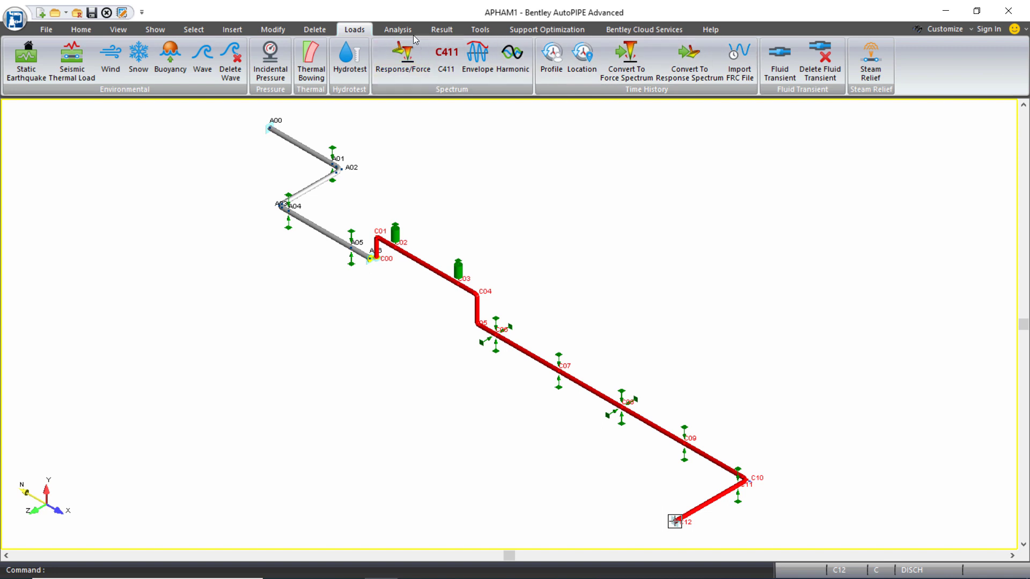
Display the Analysis commands for the piping model, including time history analysis
{"action": "left_click", "coordinate": [398, 29]}
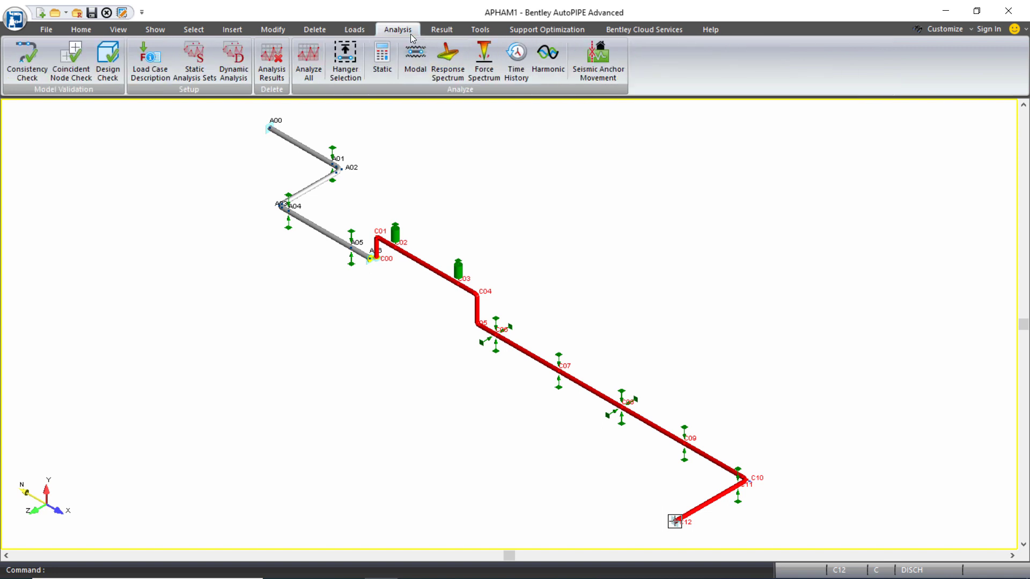
{"action": "mouse_move", "coordinate": [234, 61]}
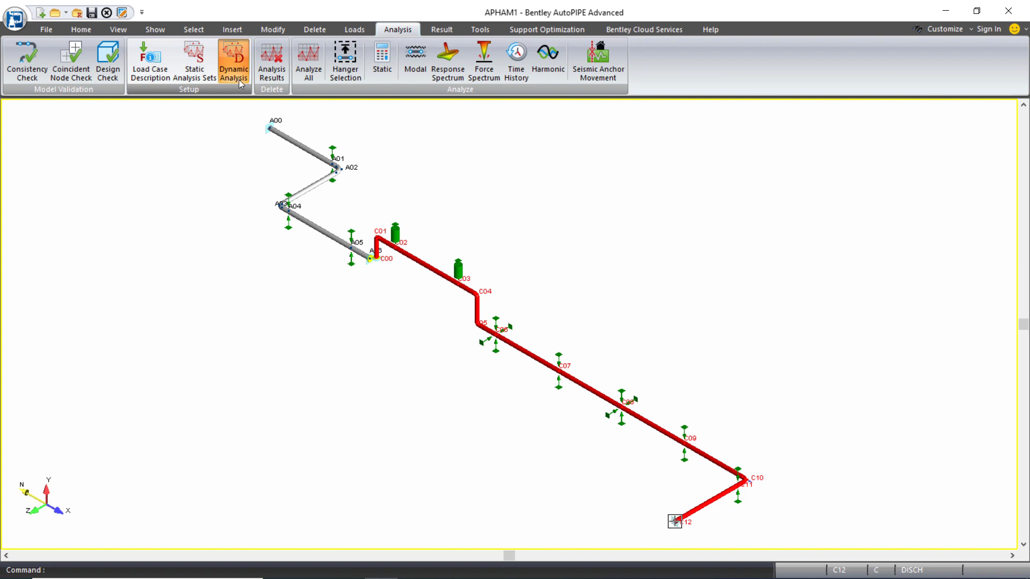
Add a new dynamic time history case with W1 as File1 and accept it
{"action": "left_click", "coordinate": [234, 63]}
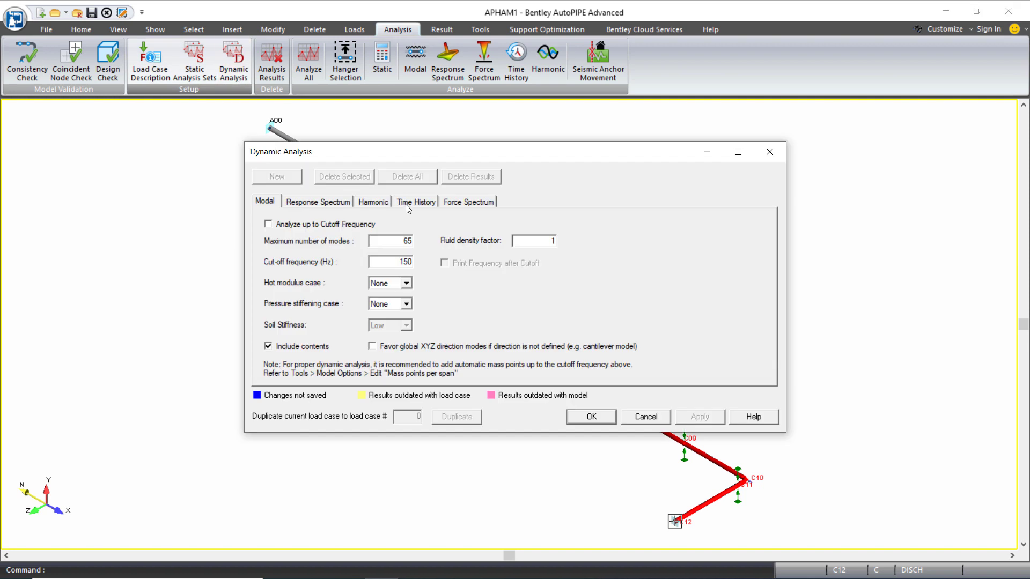
{"action": "left_click", "coordinate": [415, 202]}
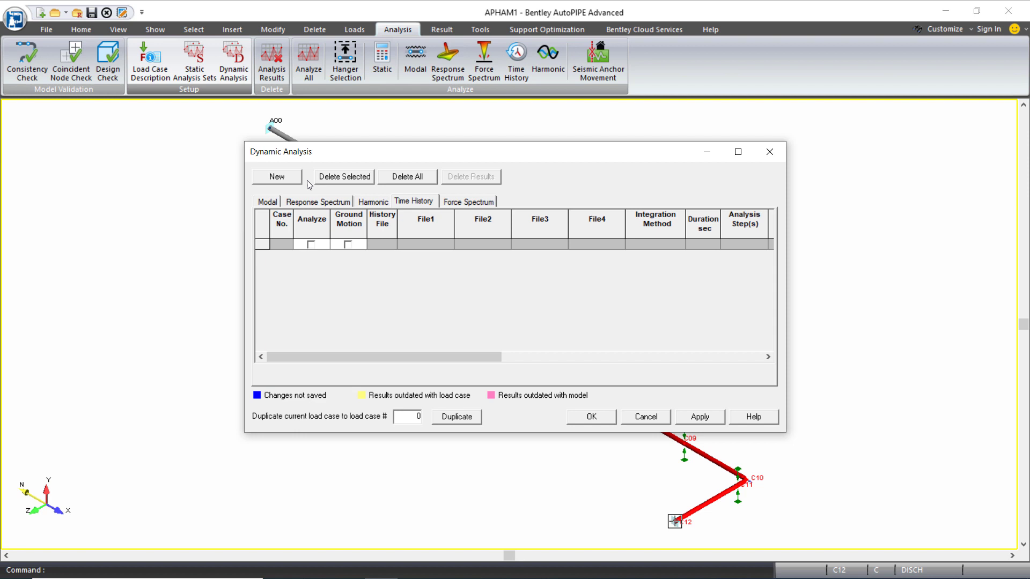
{"action": "left_click", "coordinate": [276, 176]}
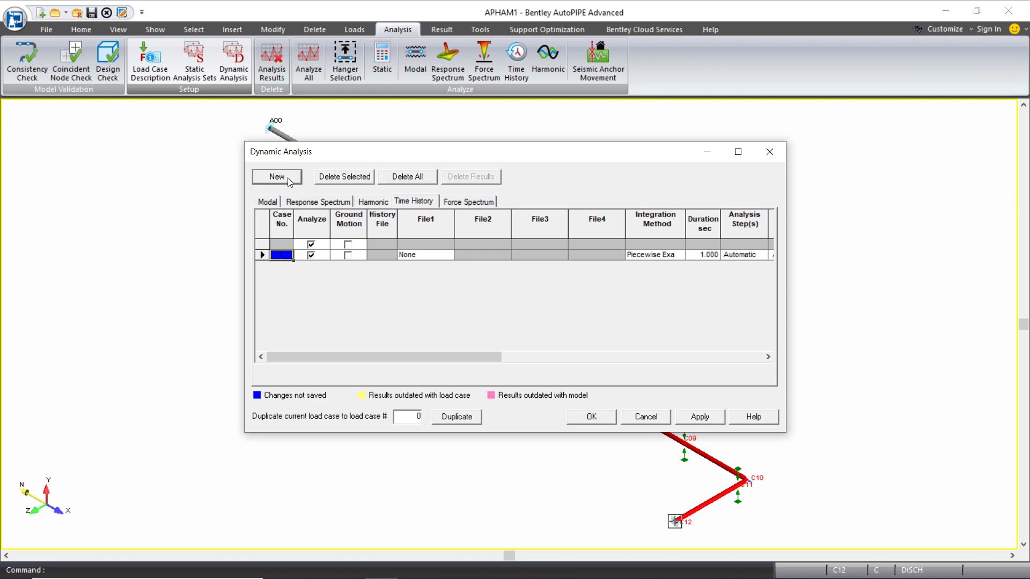
{"action": "left_click", "coordinate": [448, 254]}
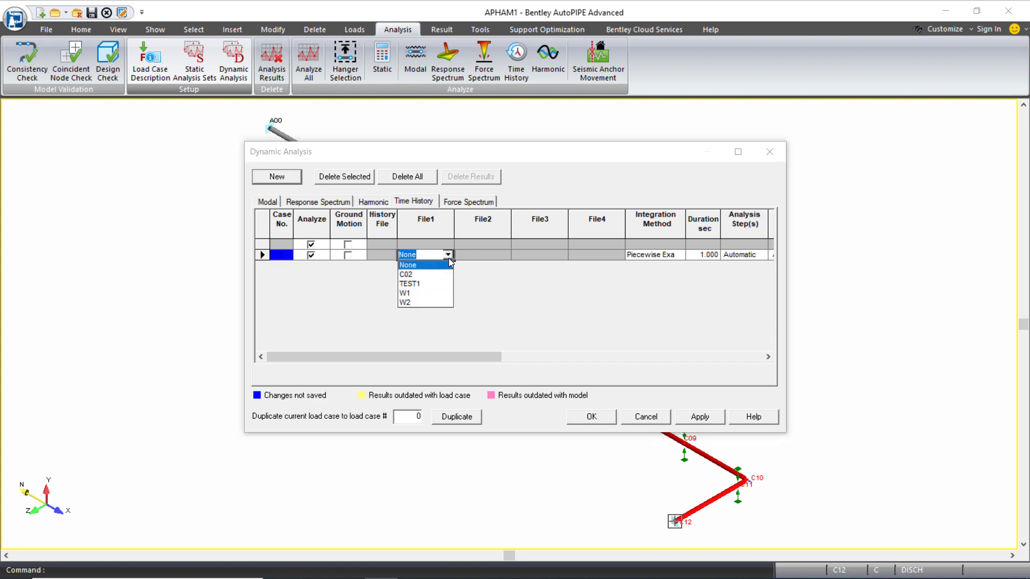
{"action": "left_click", "coordinate": [406, 293]}
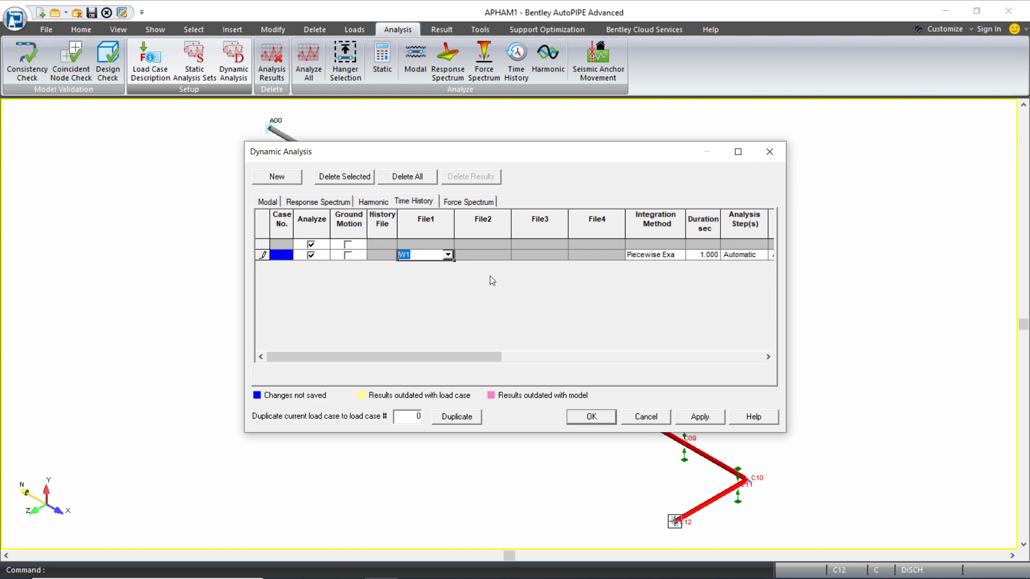
{"action": "mouse_move", "coordinate": [532, 295]}
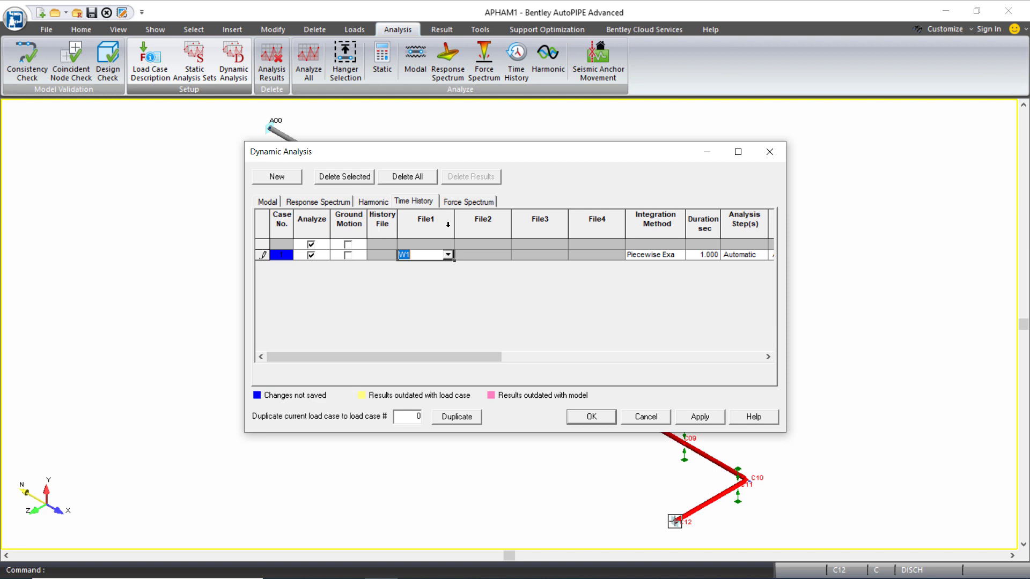
{"action": "left_click", "coordinate": [595, 255]}
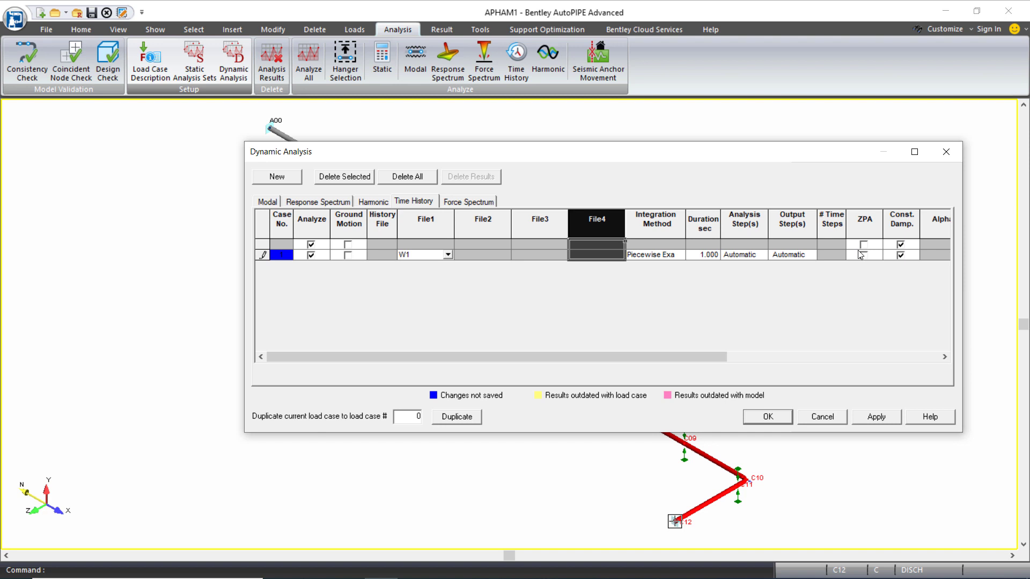
{"action": "mouse_move", "coordinate": [862, 261]}
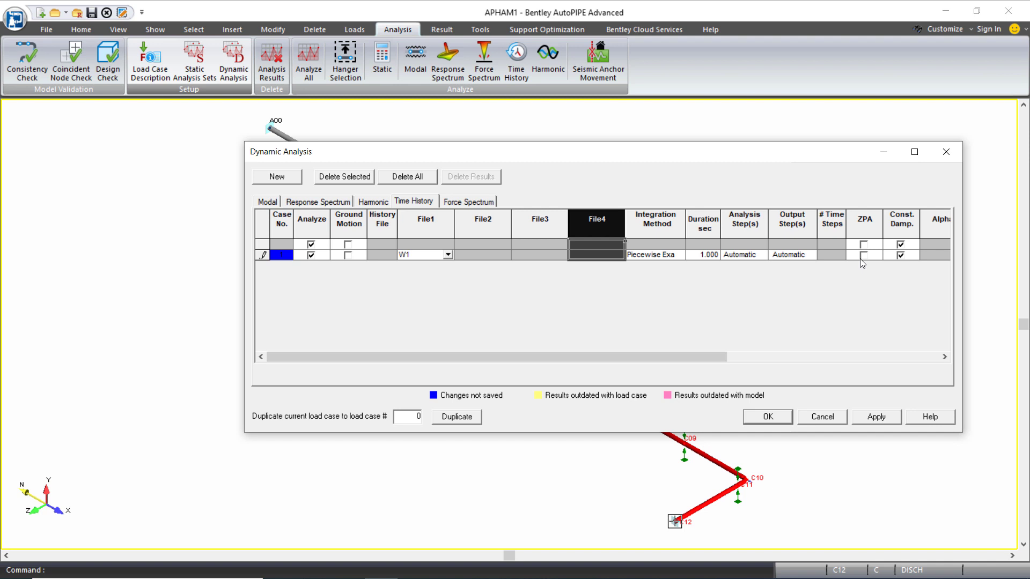
{"action": "mouse_move", "coordinate": [778, 424]}
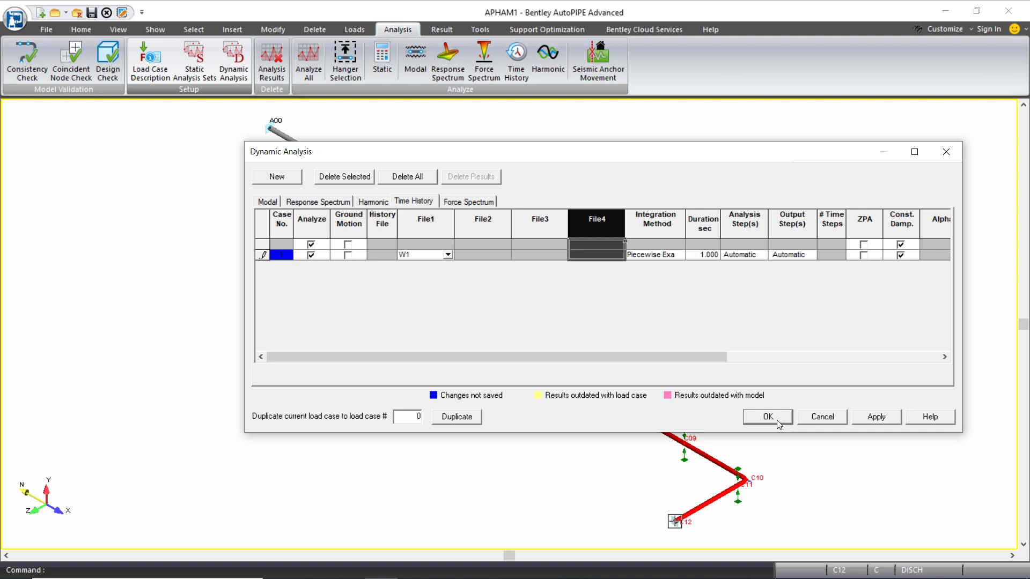
{"action": "left_click", "coordinate": [767, 416]}
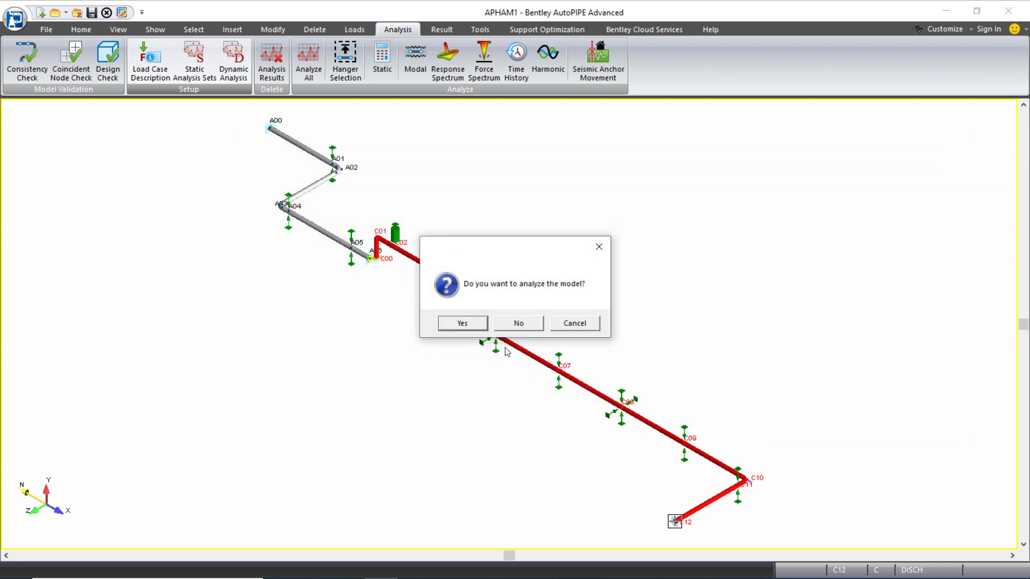
Run the static, modal and time history analyses, then show the results tools
{"action": "left_click", "coordinate": [462, 323]}
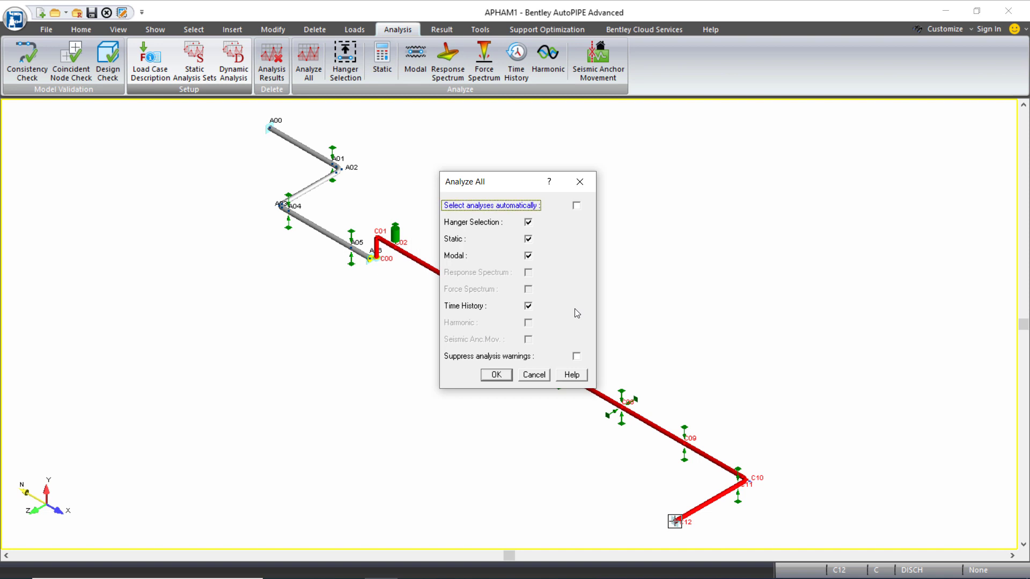
{"action": "left_click", "coordinate": [496, 375]}
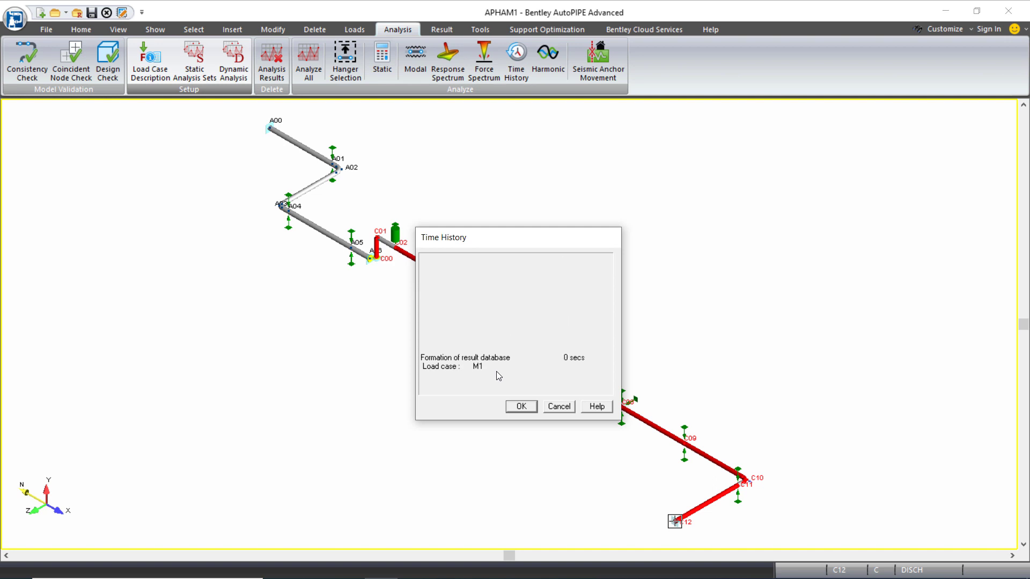
{"action": "left_click", "coordinate": [520, 407]}
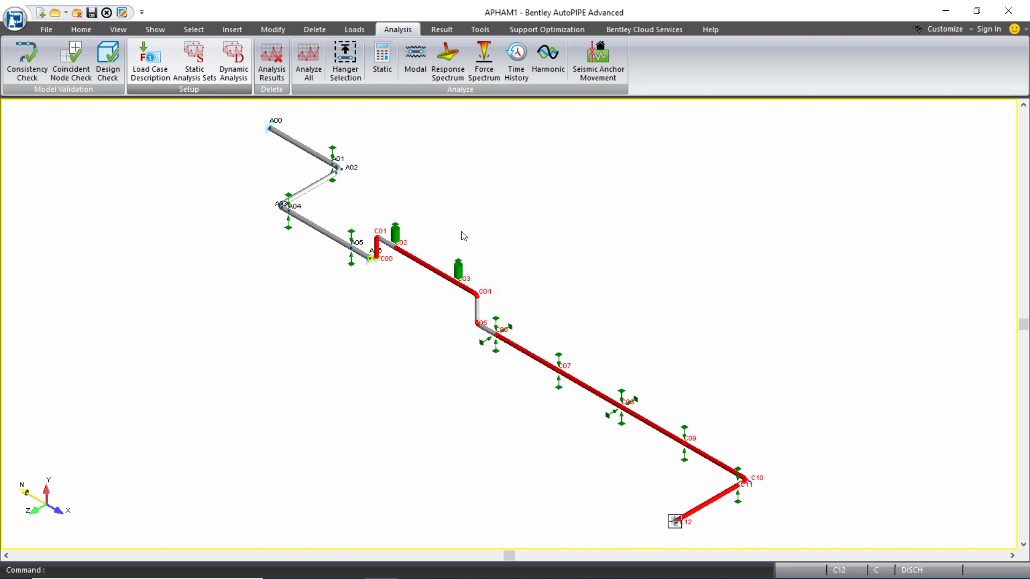
{"action": "left_click", "coordinate": [441, 29]}
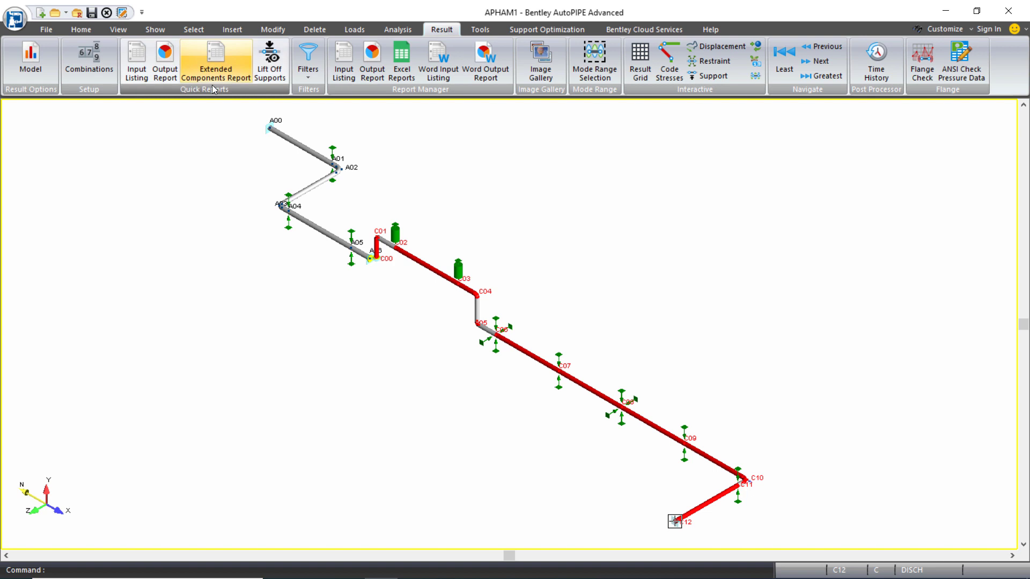
Inspect load case M1 Time 1, code combination Sus. + M1, and non-code Time History 1
{"action": "left_click", "coordinate": [89, 63]}
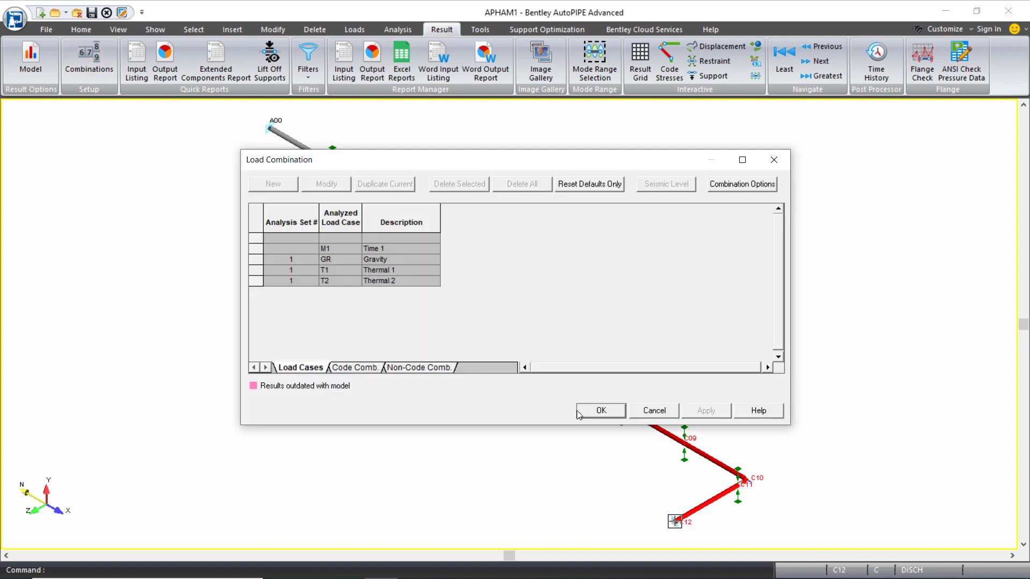
{"action": "left_click", "coordinate": [256, 249]}
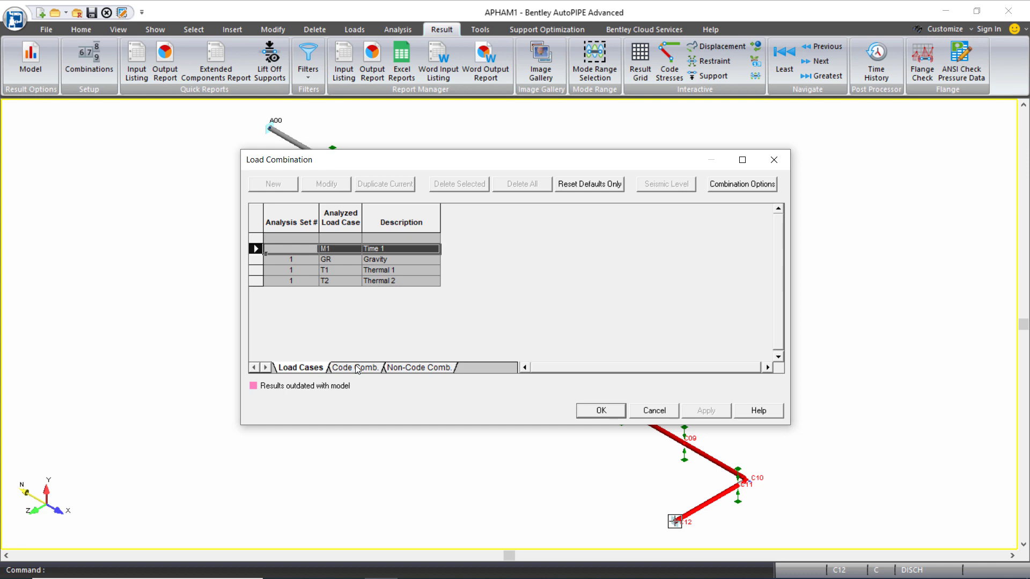
{"action": "left_click", "coordinate": [354, 367]}
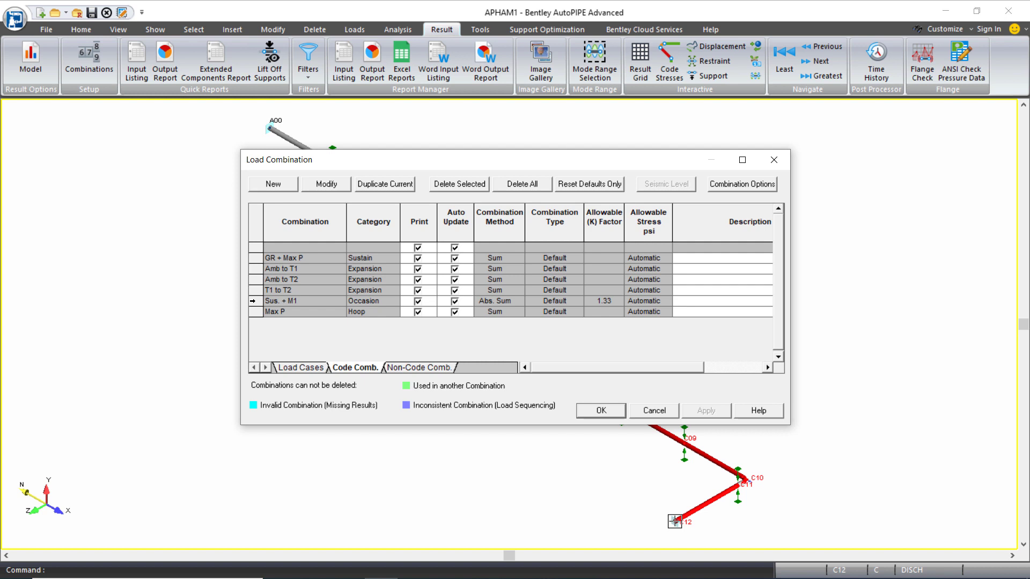
{"action": "left_click", "coordinate": [304, 301]}
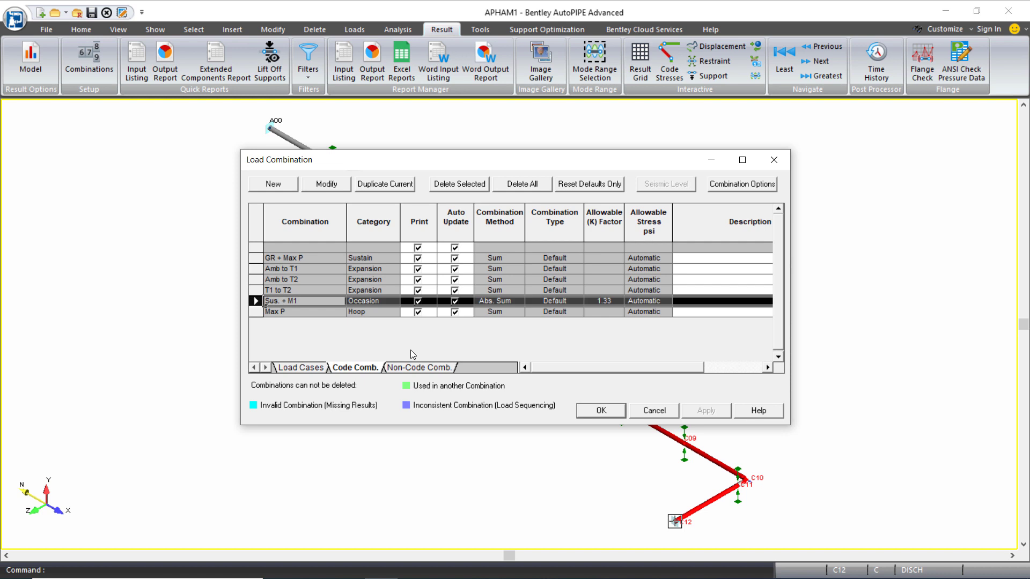
{"action": "left_click", "coordinate": [418, 367]}
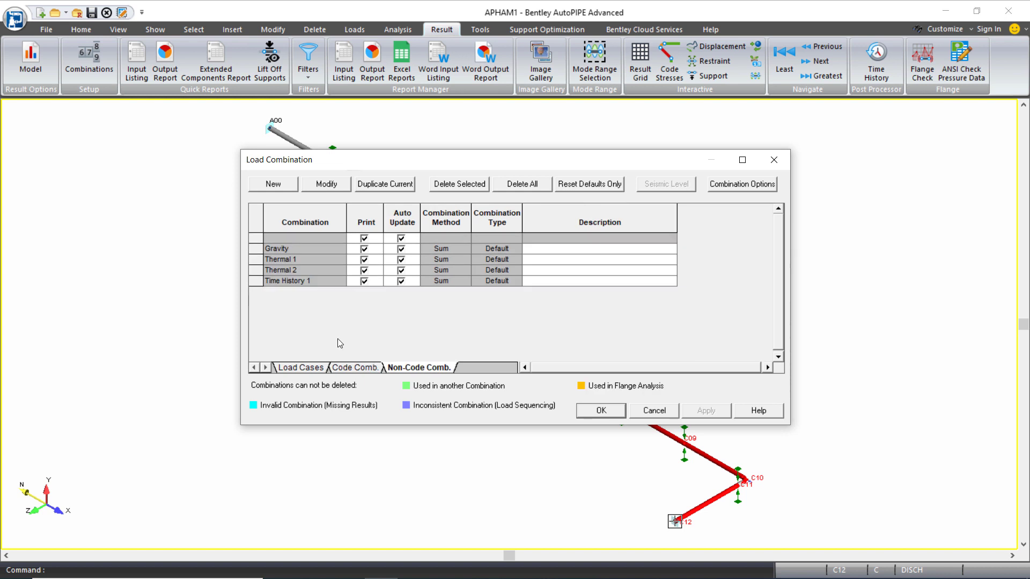
{"action": "left_click", "coordinate": [287, 281]}
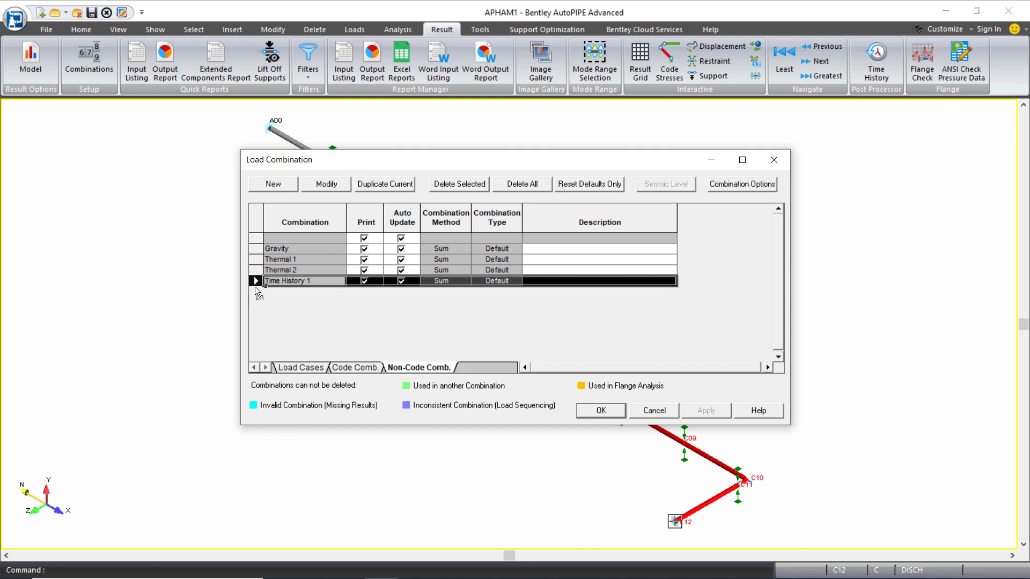